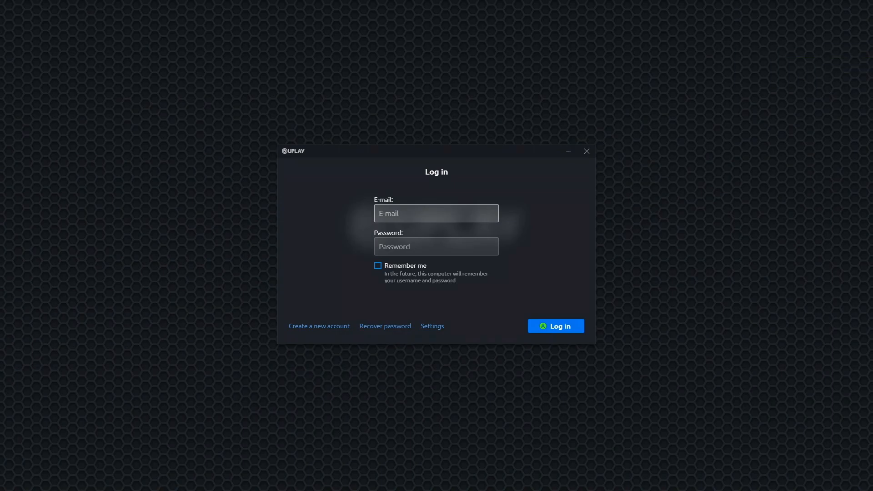
Log in to Uplay as 'madlilmart' and submit the 2-step verification code.
{"action": "type", "text": "madlilmart"}
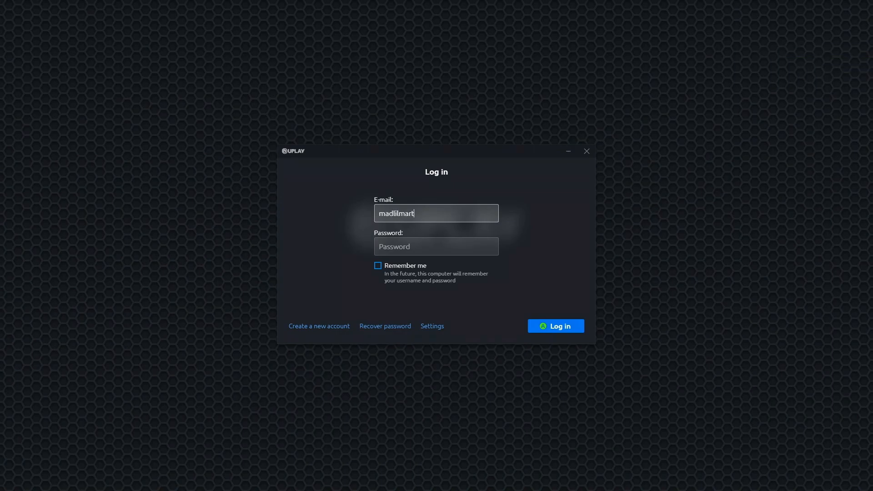
{"action": "left_click", "coordinate": [555, 326]}
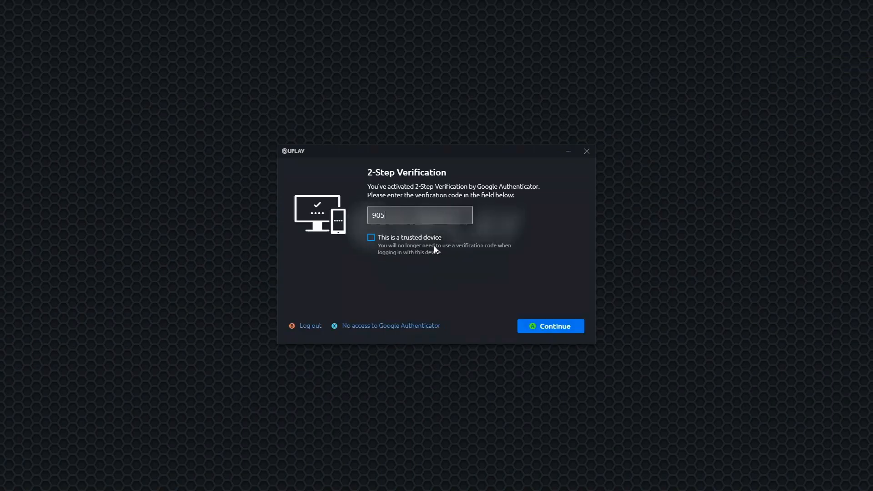
{"action": "left_click", "coordinate": [549, 325]}
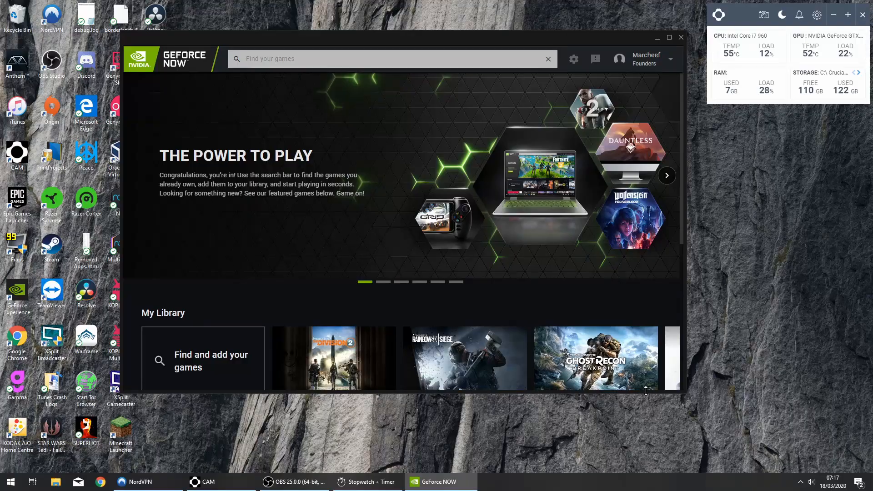
Launch The Division 2 from My Library and select the Uplay password field.
{"action": "left_click", "coordinate": [333, 358]}
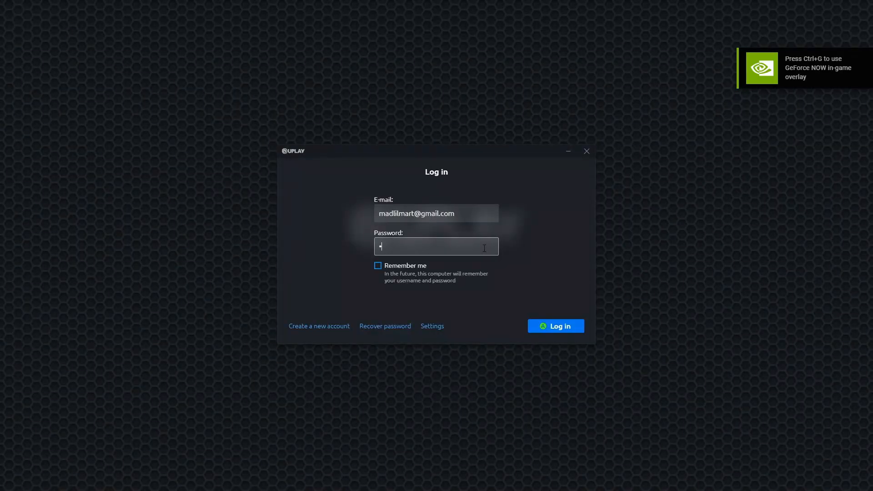
{"action": "left_click", "coordinate": [555, 326]}
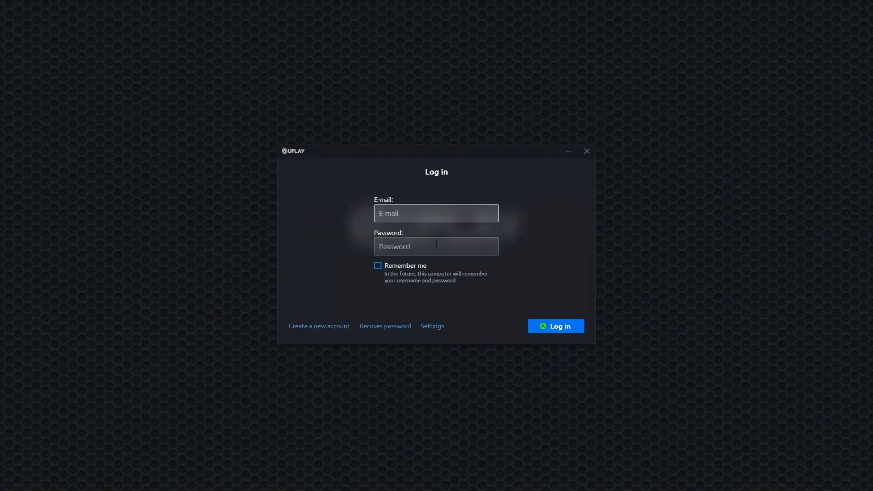
Select the Uplay e-mail field to retry the login.
{"action": "left_click", "coordinate": [555, 326]}
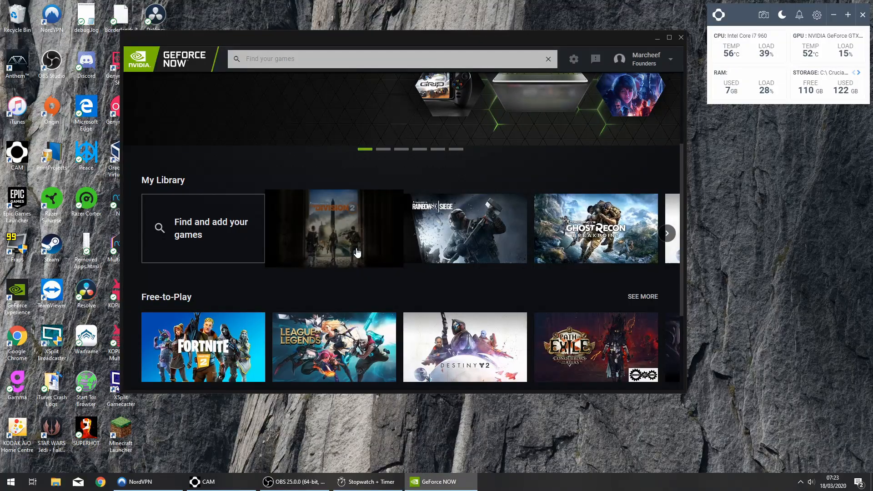
Relaunch The Division 2 and select the Uplay verification code field.
{"action": "left_click", "coordinate": [334, 228]}
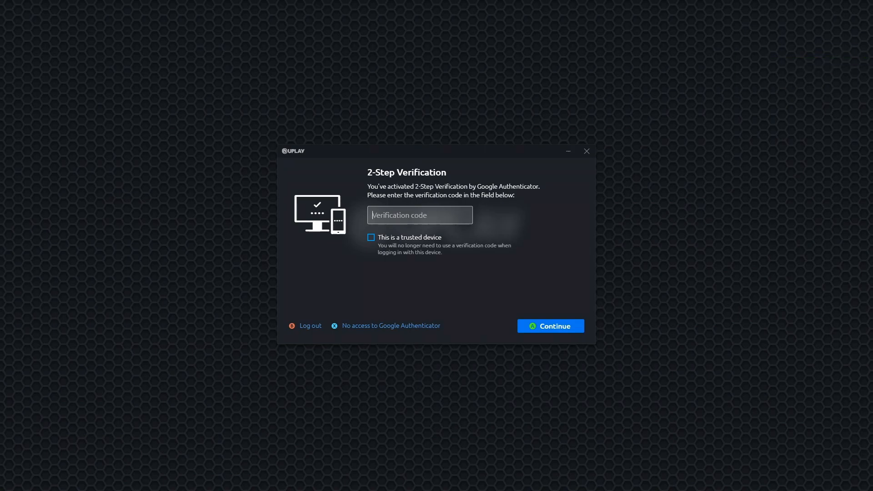
{"action": "left_click", "coordinate": [549, 326]}
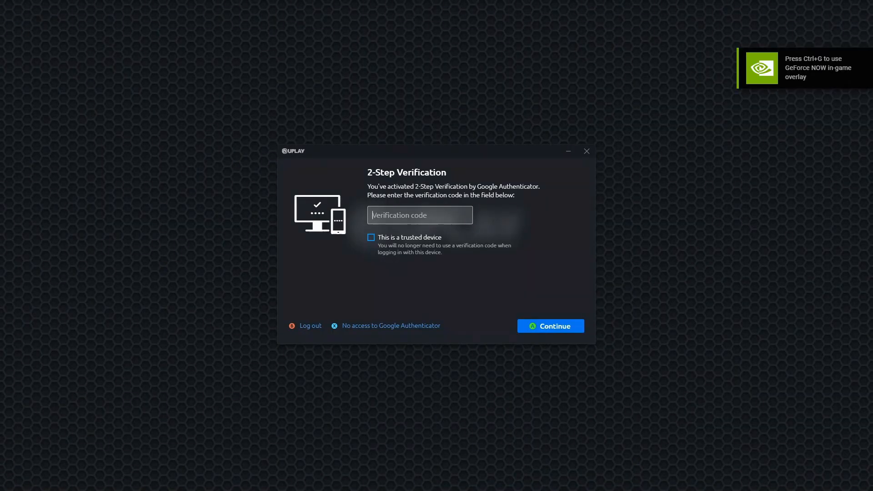
Submit the verification code with Continue to reach The Division 2 splash.
{"action": "left_click", "coordinate": [549, 326]}
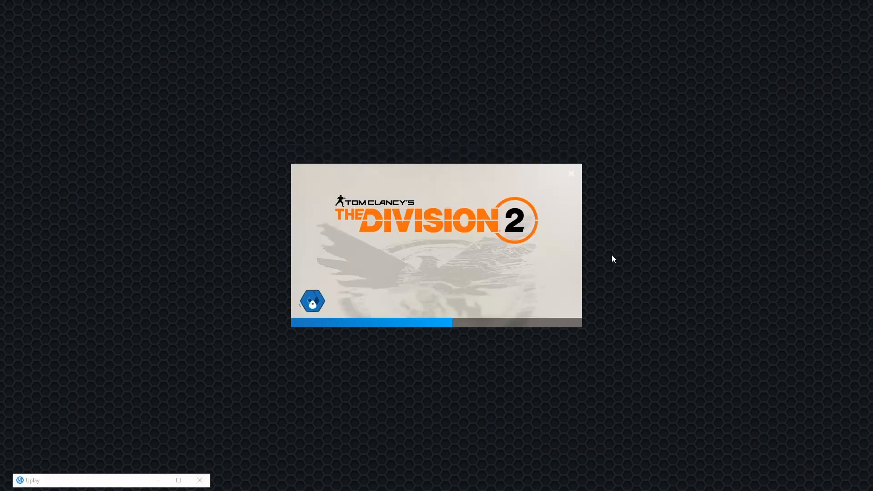